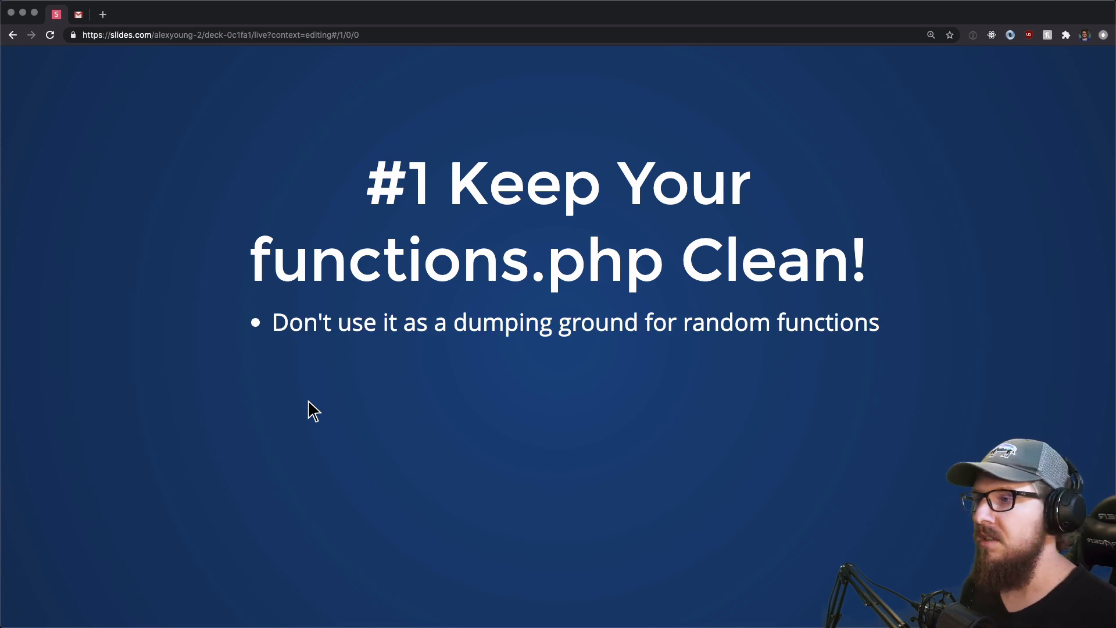
# Step: Advance from the functions.php tip to the slide listing the theme's require_once includes
pyautogui.press('right')
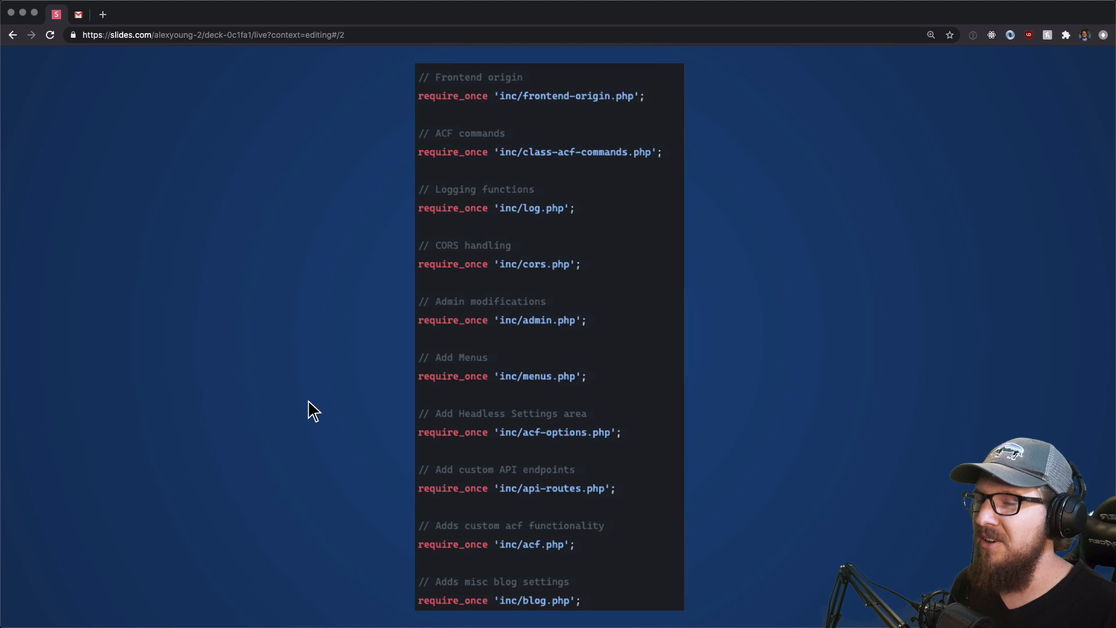
# Step: Advance to the '#2 Give yourself a proper folder structure' tip slide
pyautogui.press('Right')
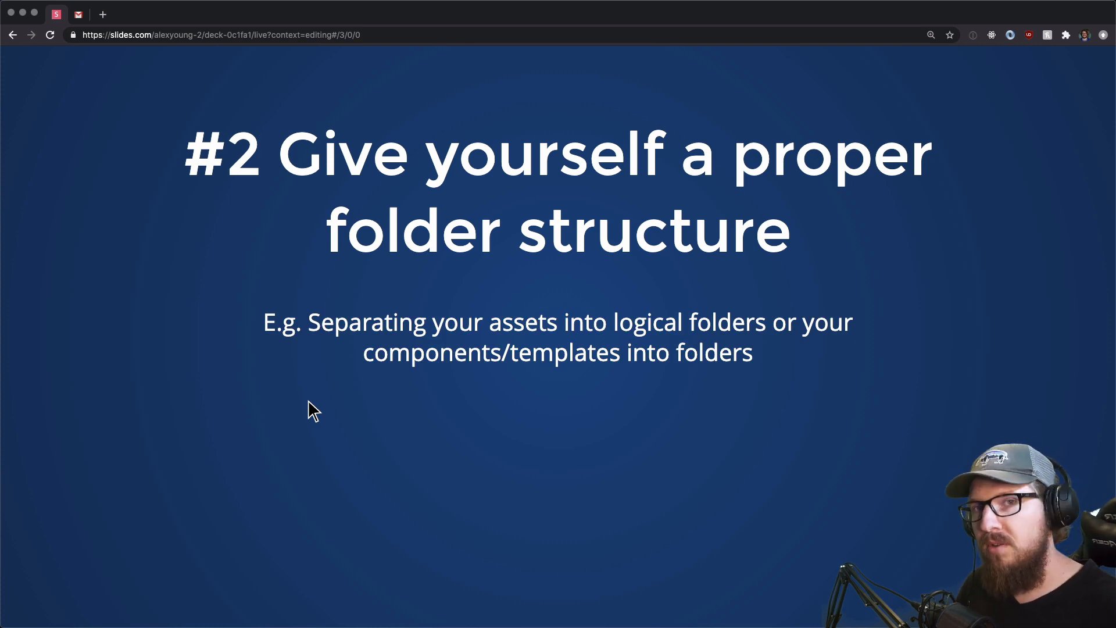
# Step: Advance to the example theme folder tree showing assets, components and library directories
pyautogui.press('right')
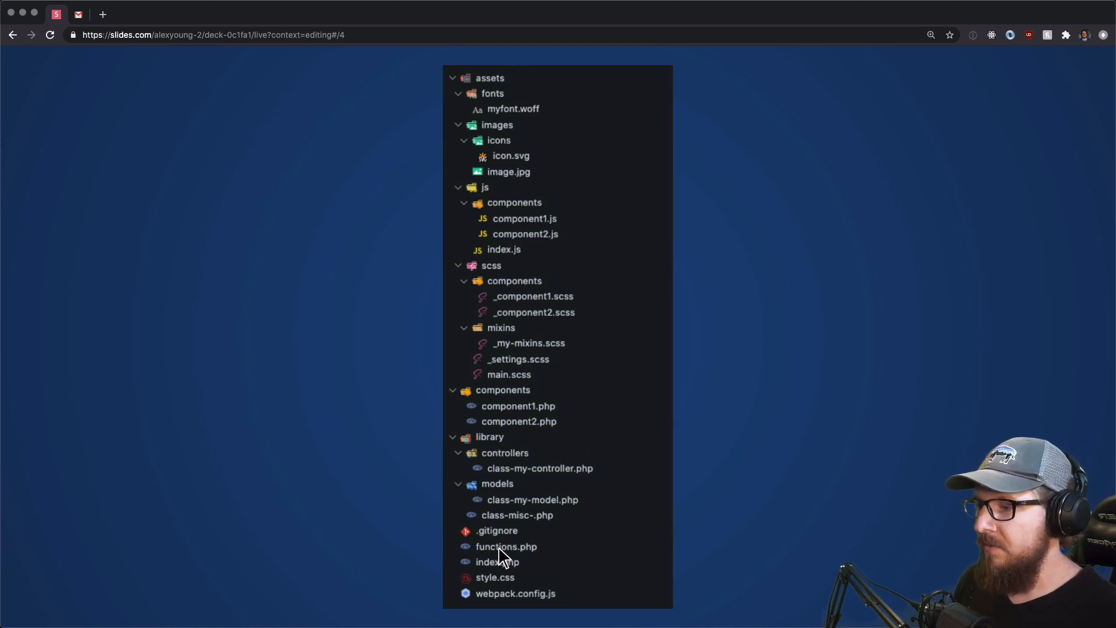
pyautogui.click(506, 546)
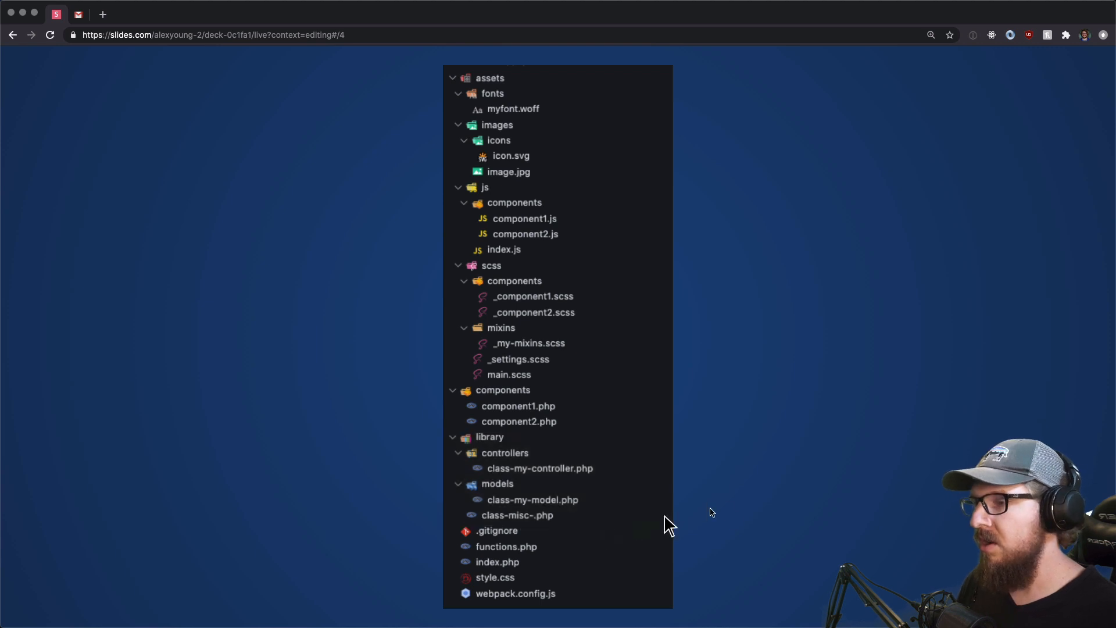
pyautogui.moveTo(553, 490)
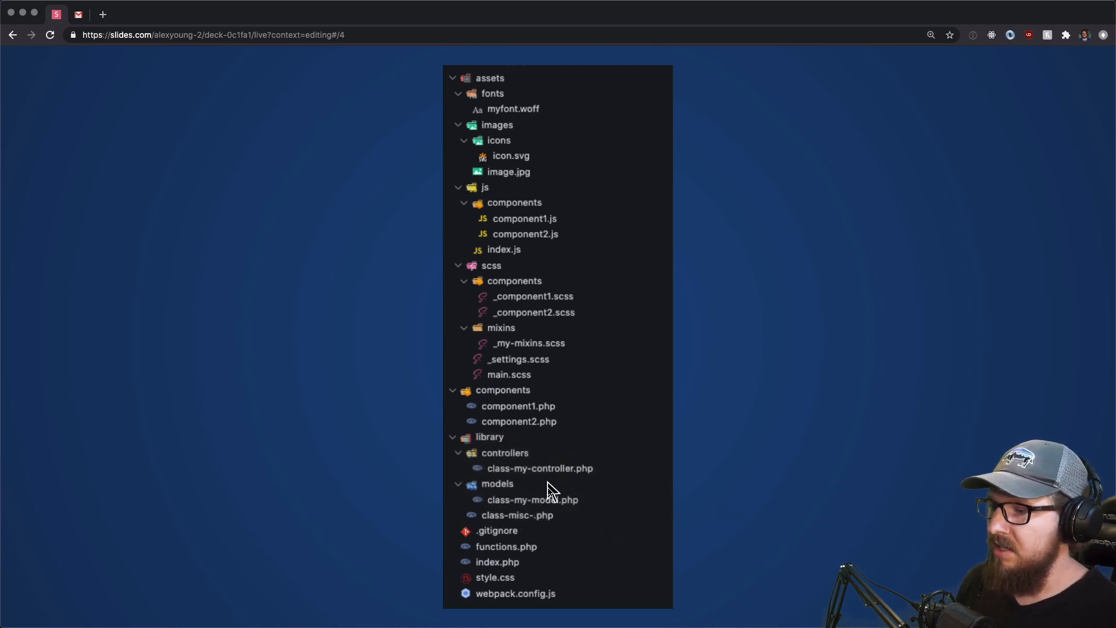
pyautogui.moveTo(505, 466)
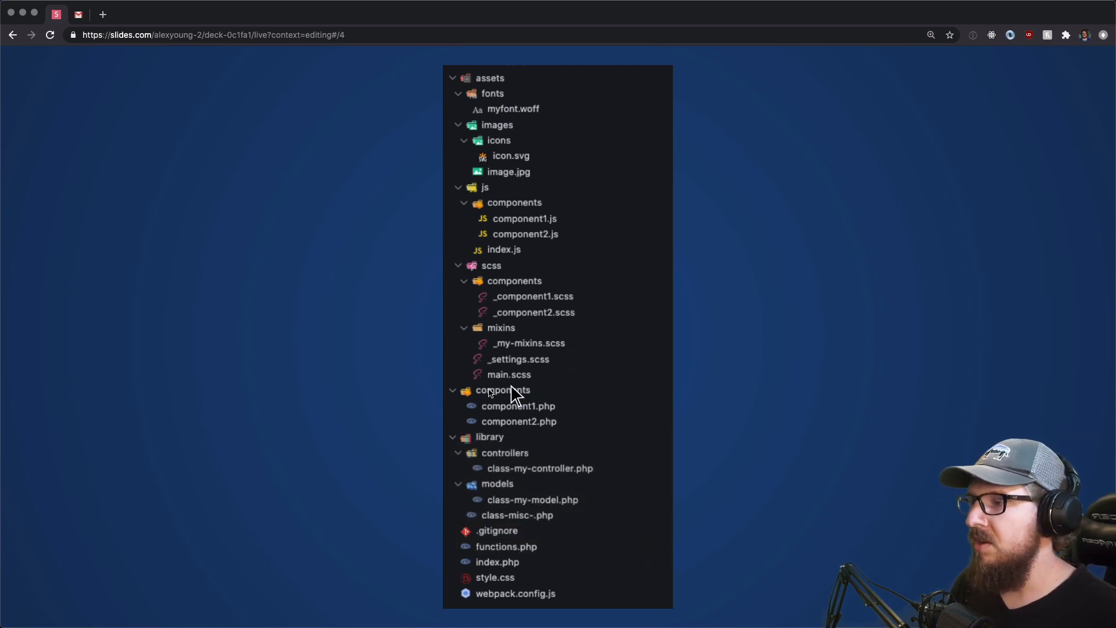
pyautogui.moveTo(594, 439)
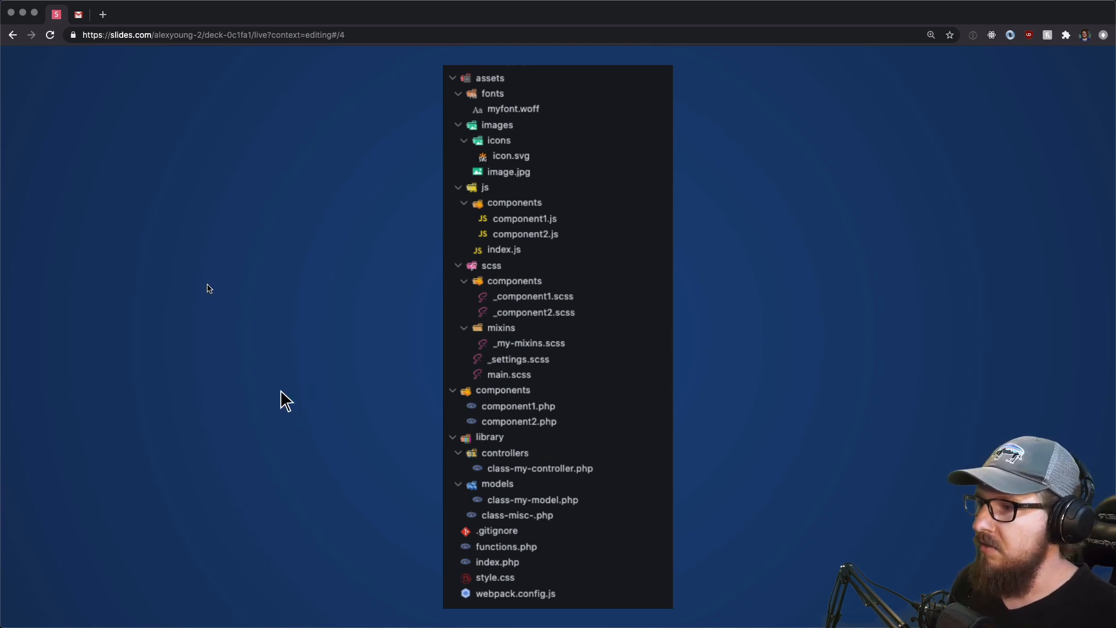
pyautogui.moveTo(505, 321)
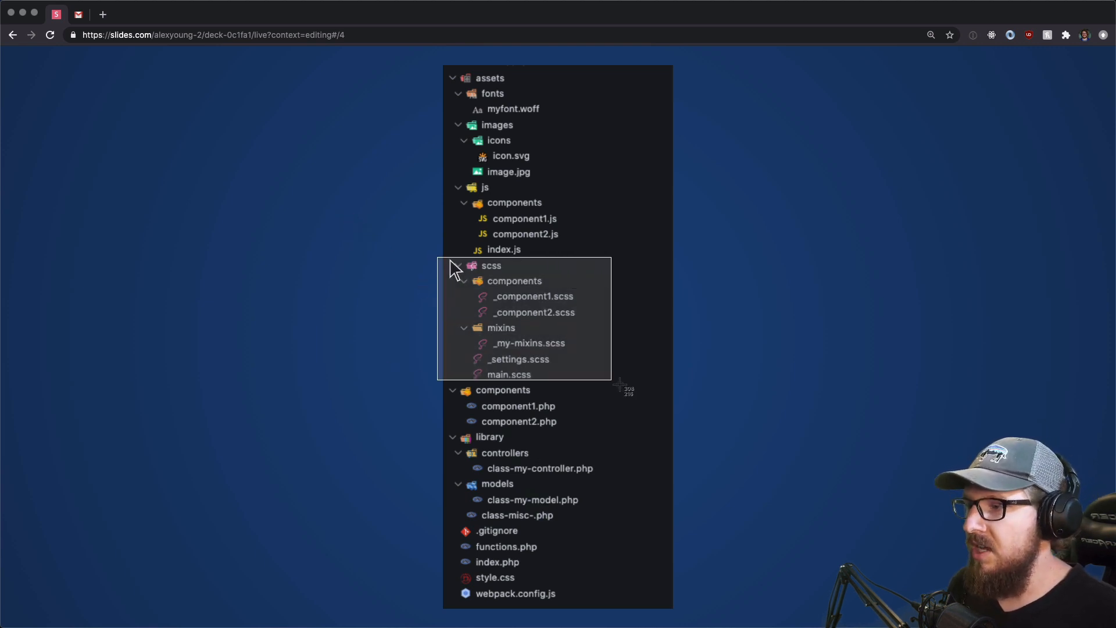
pyautogui.moveTo(455, 295)
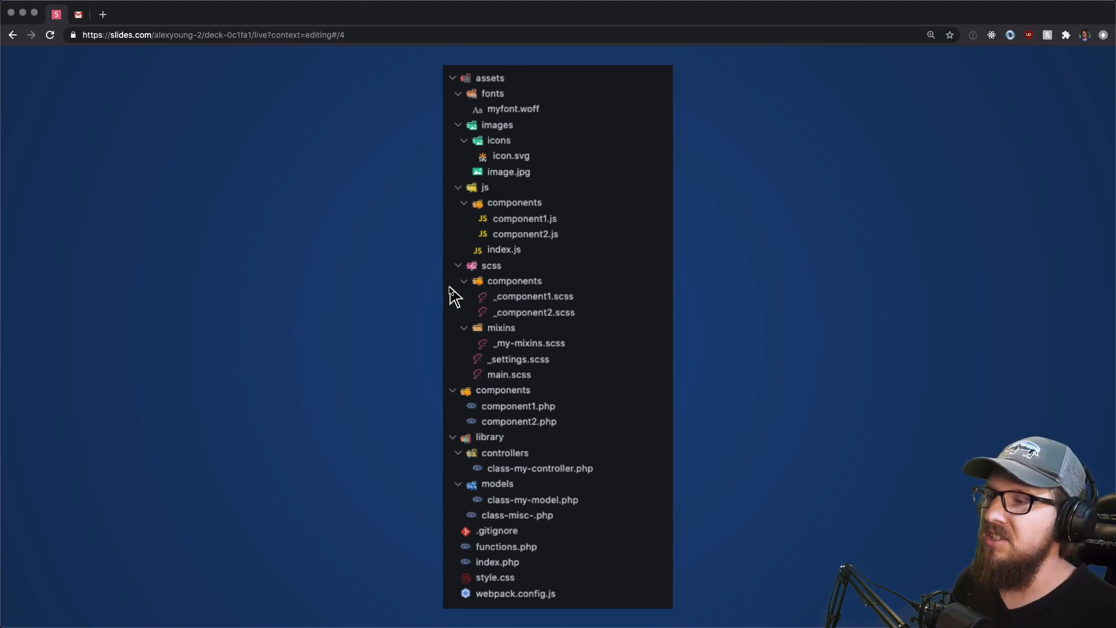
pyautogui.moveTo(370, 265)
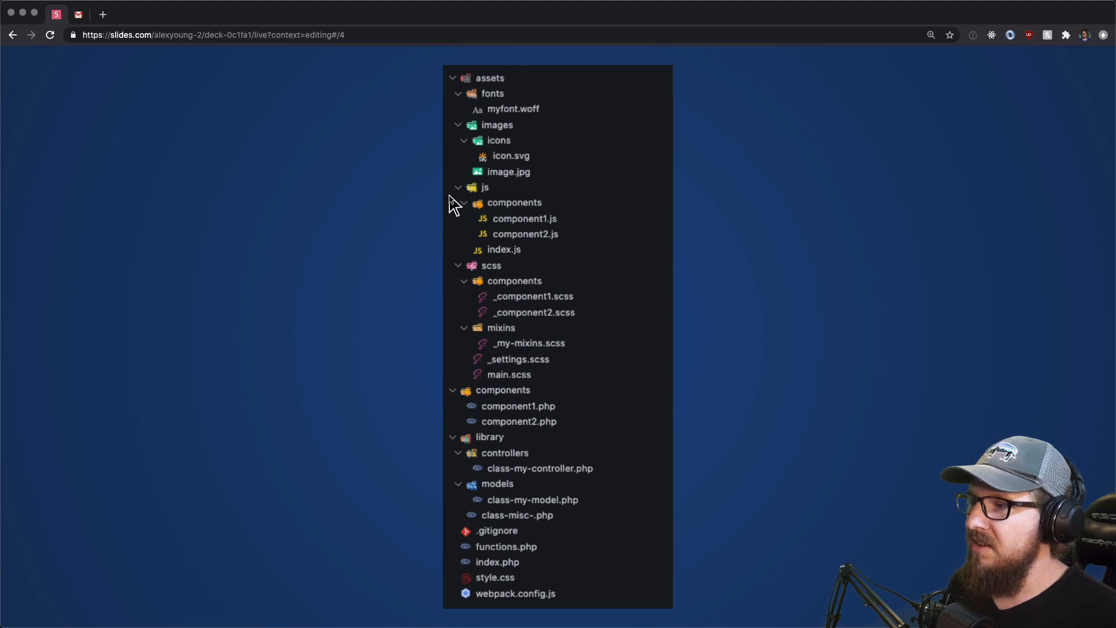
pyautogui.moveTo(491, 214)
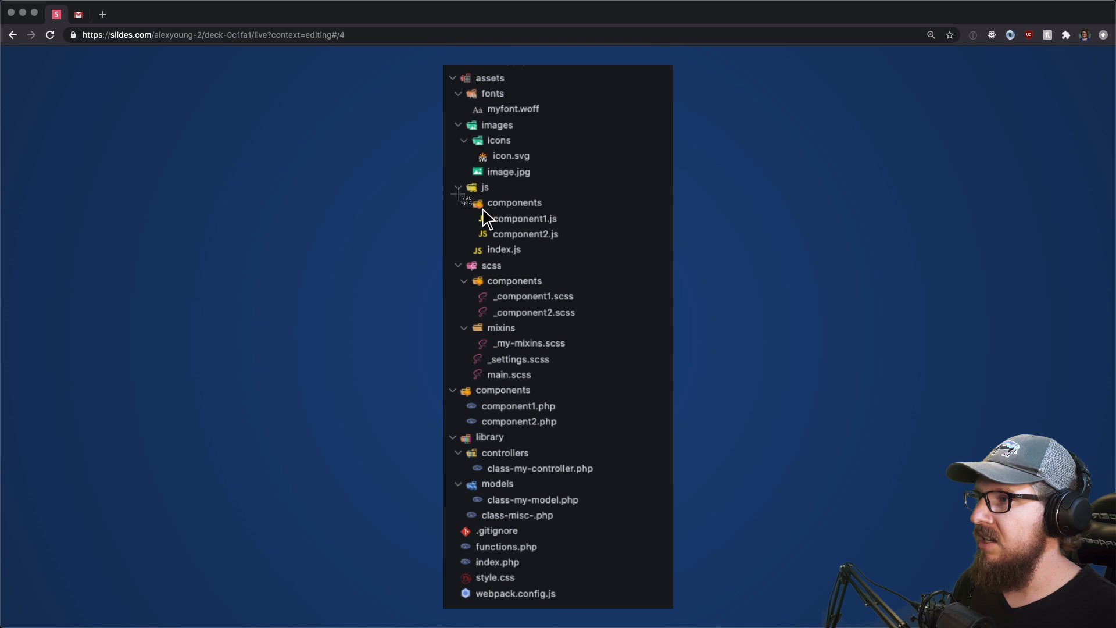
pyautogui.moveTo(694, 253)
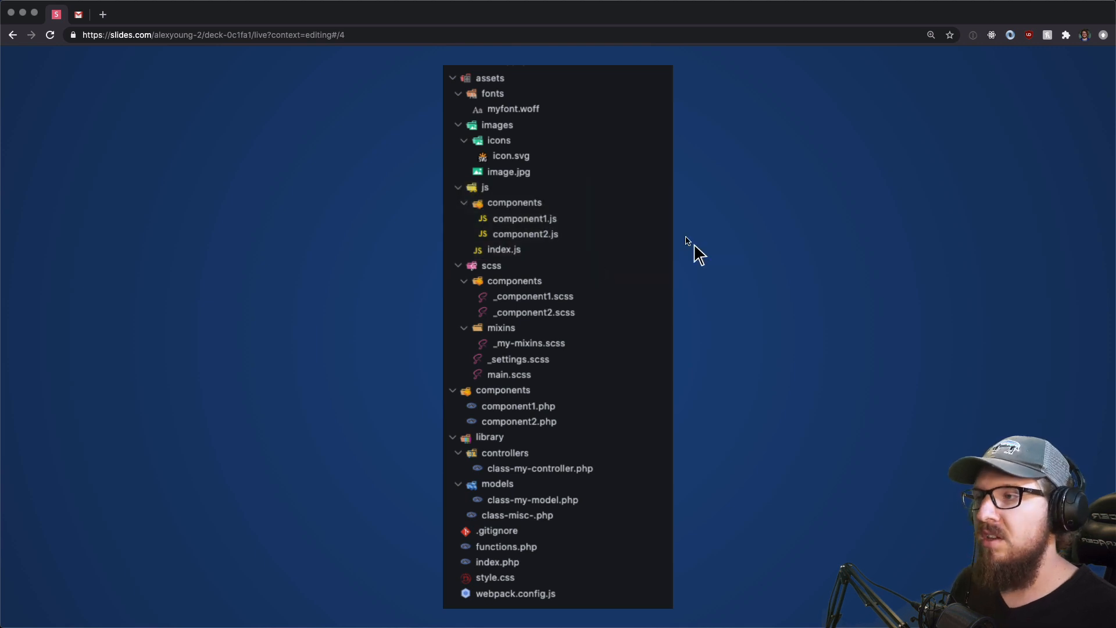
pyautogui.moveTo(395, 90)
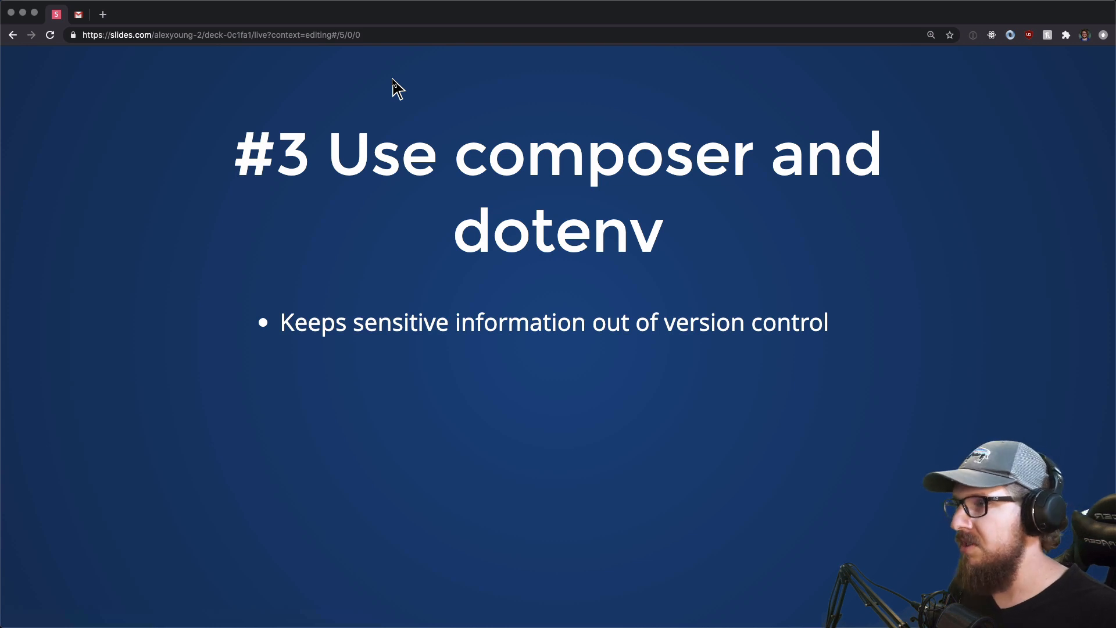
# Step: Reveal the second Composer bullet, then advance to the example .env file slide
pyautogui.press('Right')
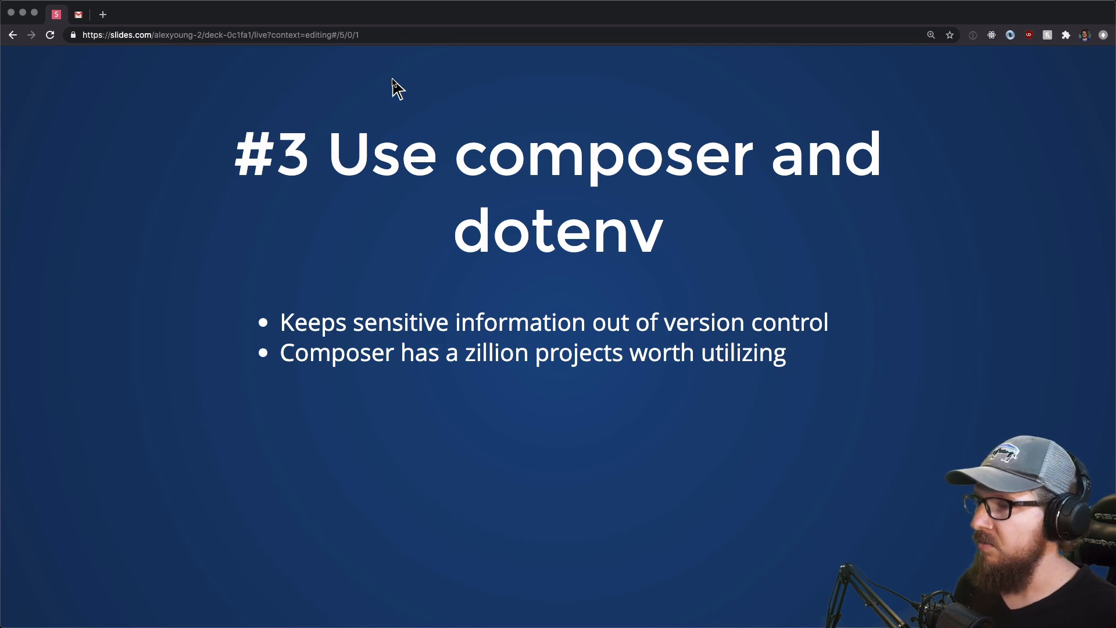
pyautogui.press('right')
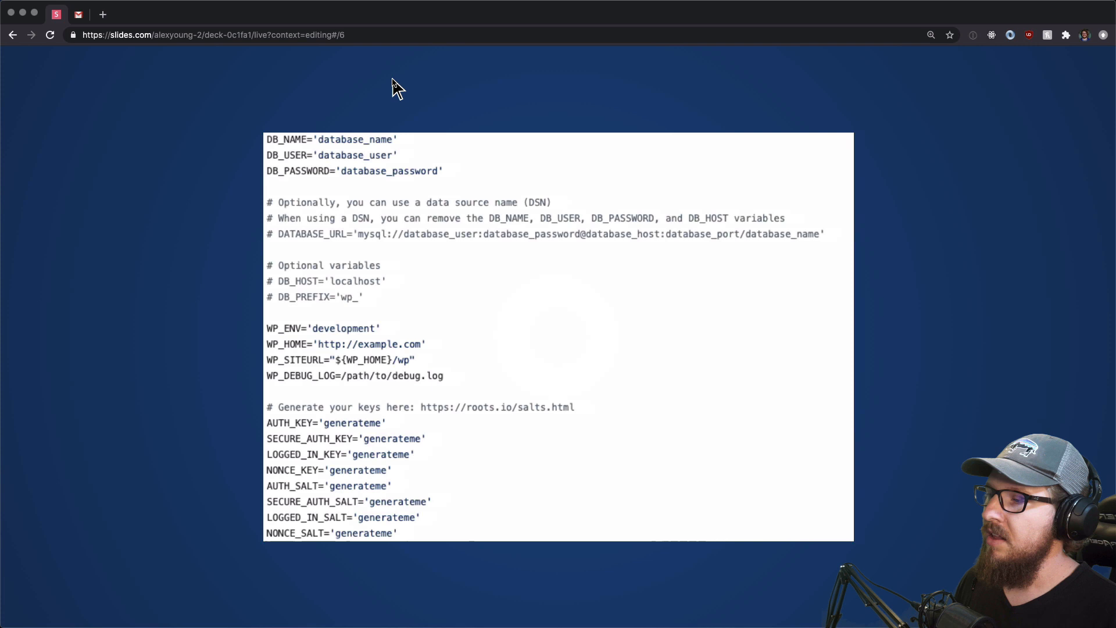
pyautogui.moveTo(526, 568)
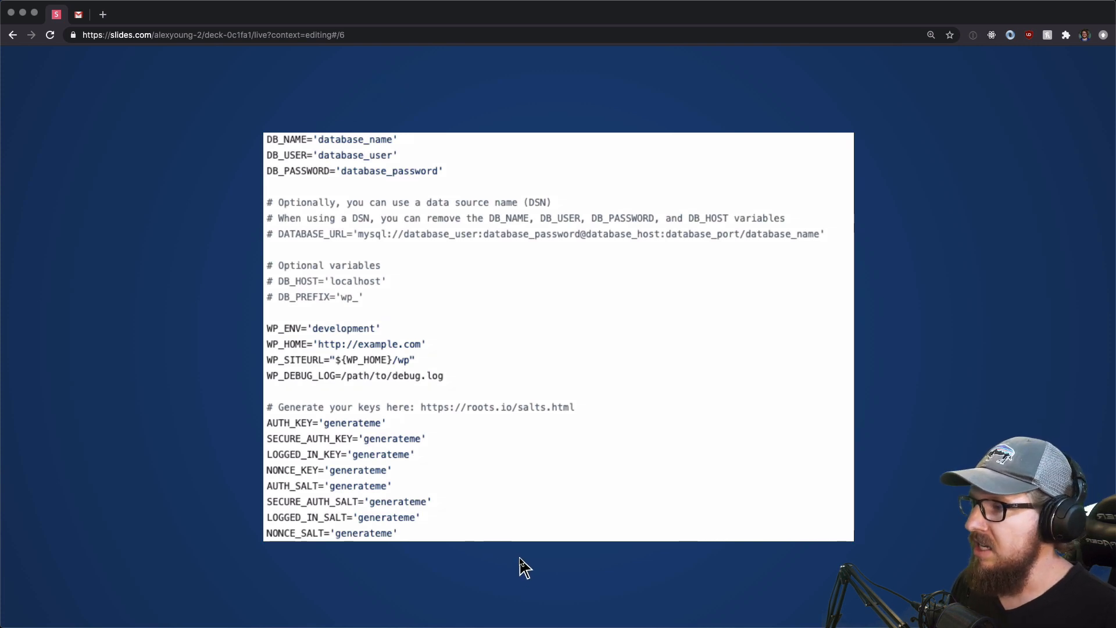
pyautogui.moveTo(272, 141)
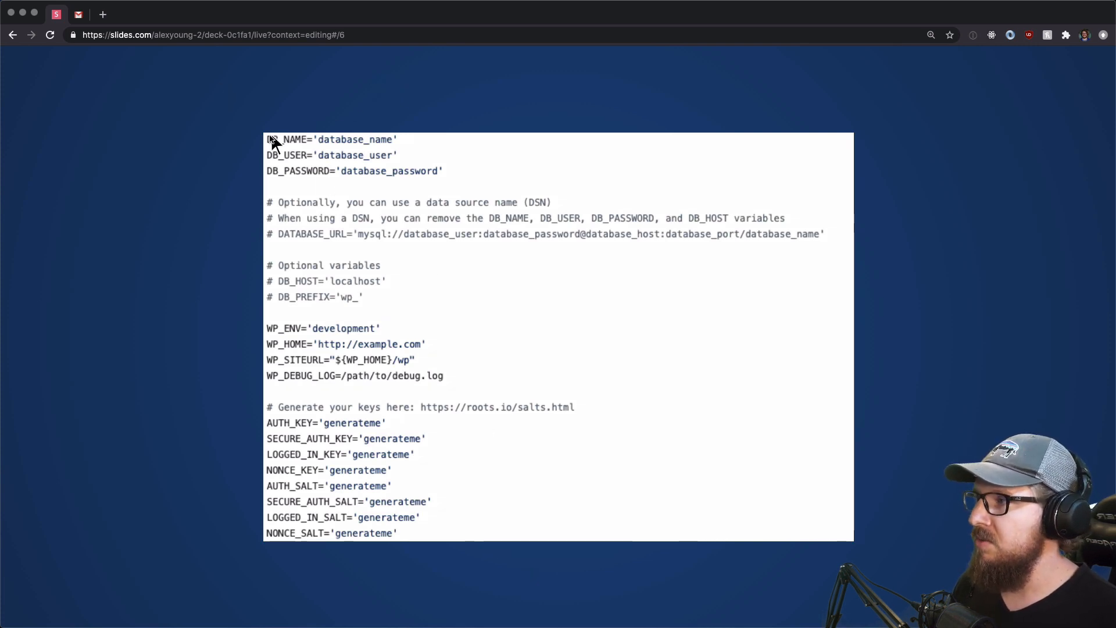
pyautogui.moveTo(269, 138); pyautogui.dragTo(463, 190)
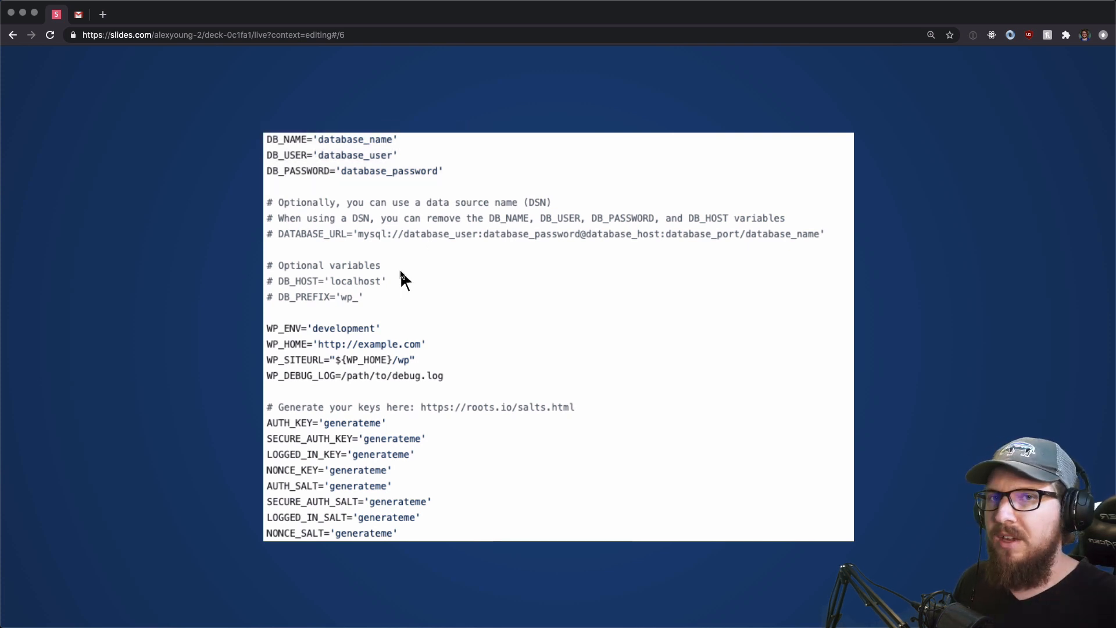
pyautogui.moveTo(325, 366)
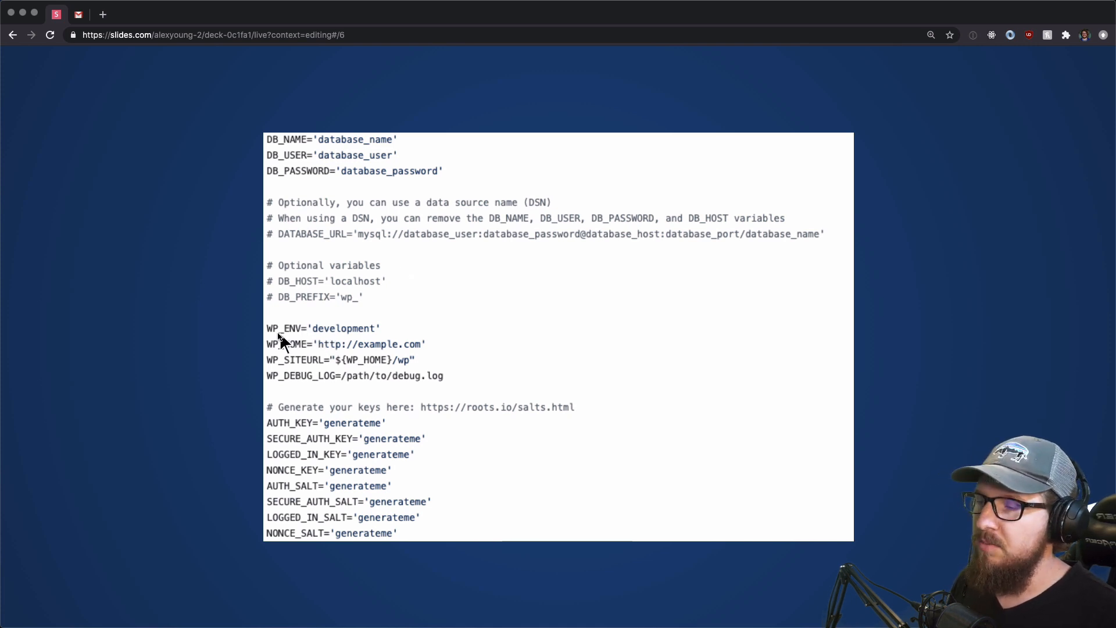
pyautogui.moveTo(223, 324)
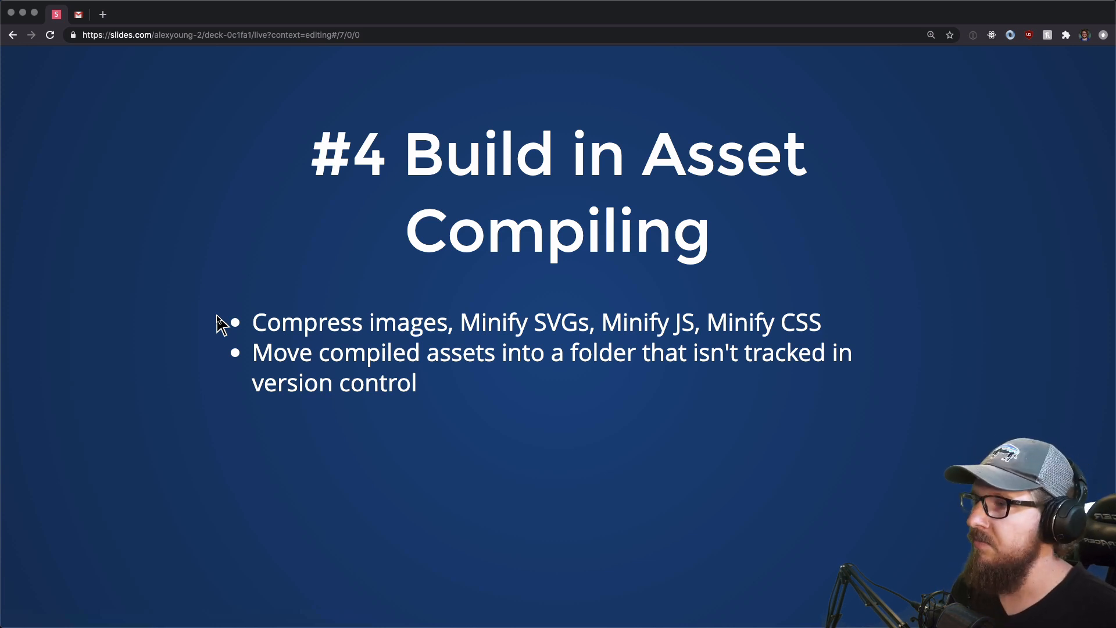
# Step: Advance past '#4 Build in Asset Compiling' to the '#5 Version Control' slide
pyautogui.press('right')
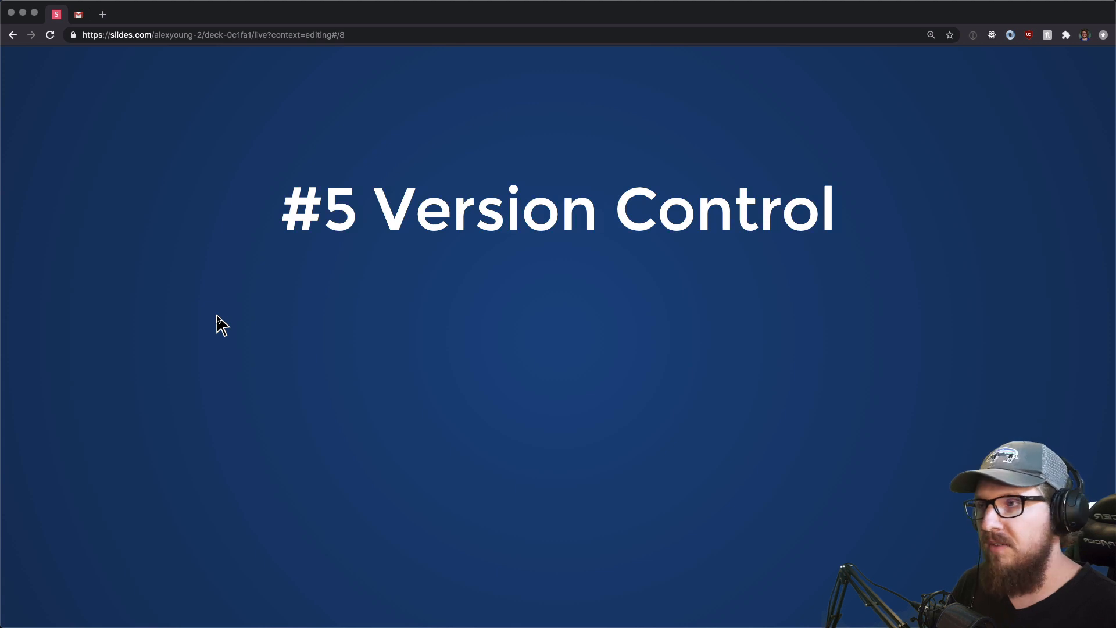